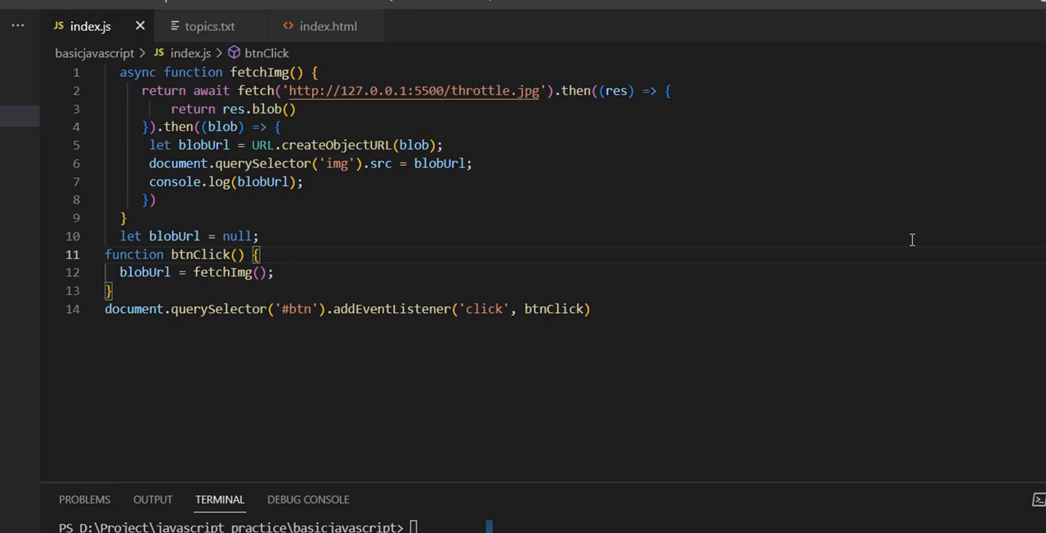
mouse_move(917, 238)
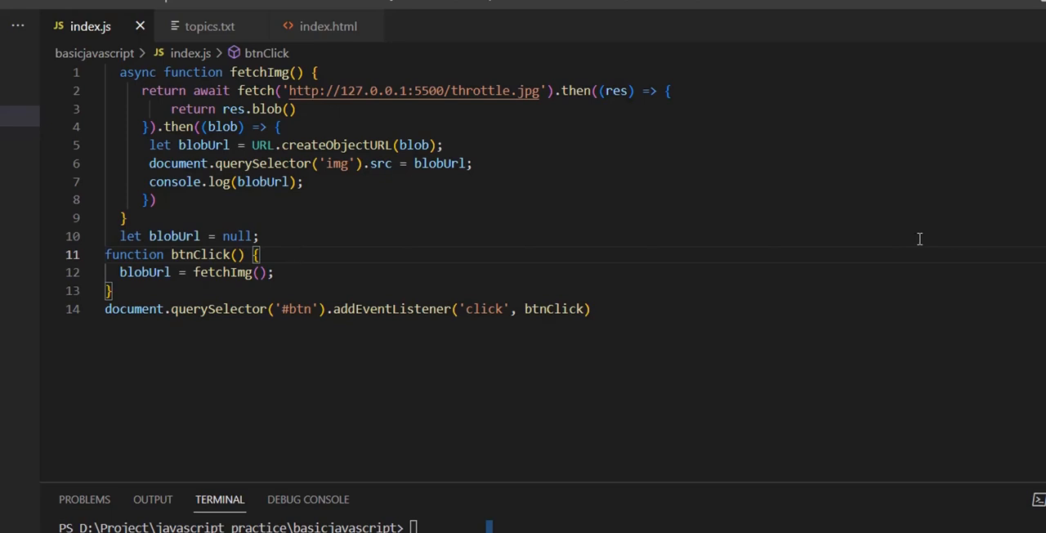
mouse_move(922, 237)
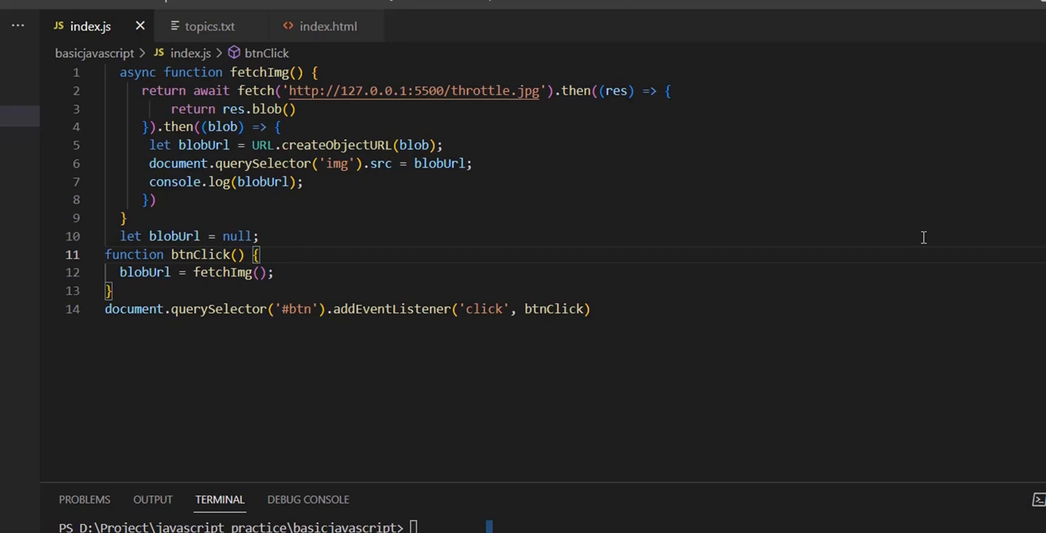
mouse_move(986, 208)
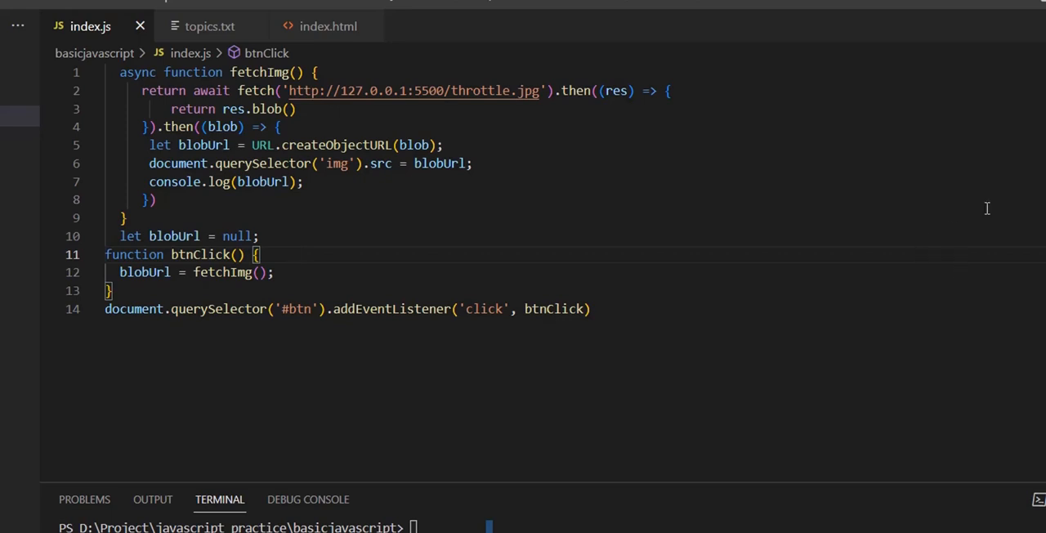
mouse_move(903, 161)
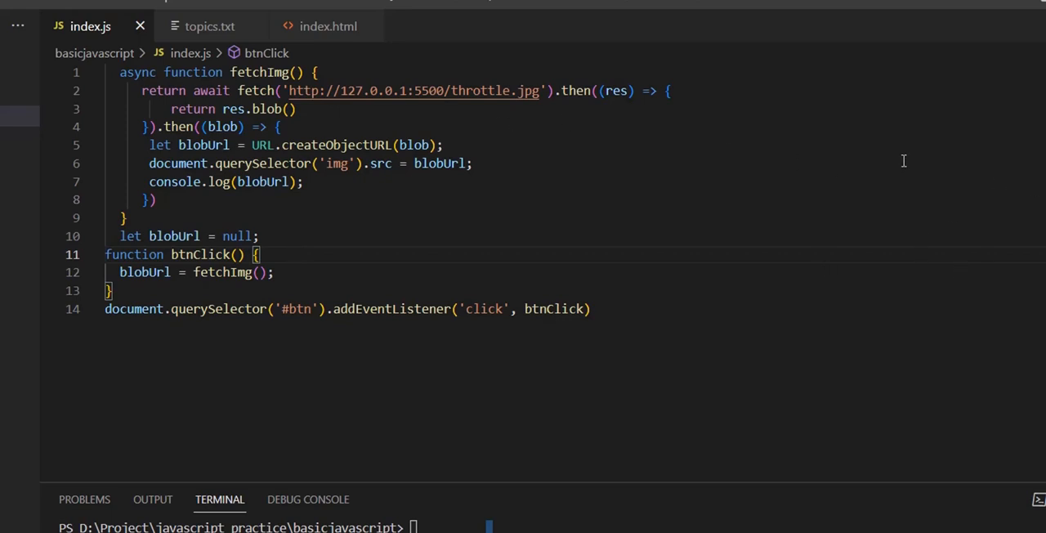
mouse_move(849, 204)
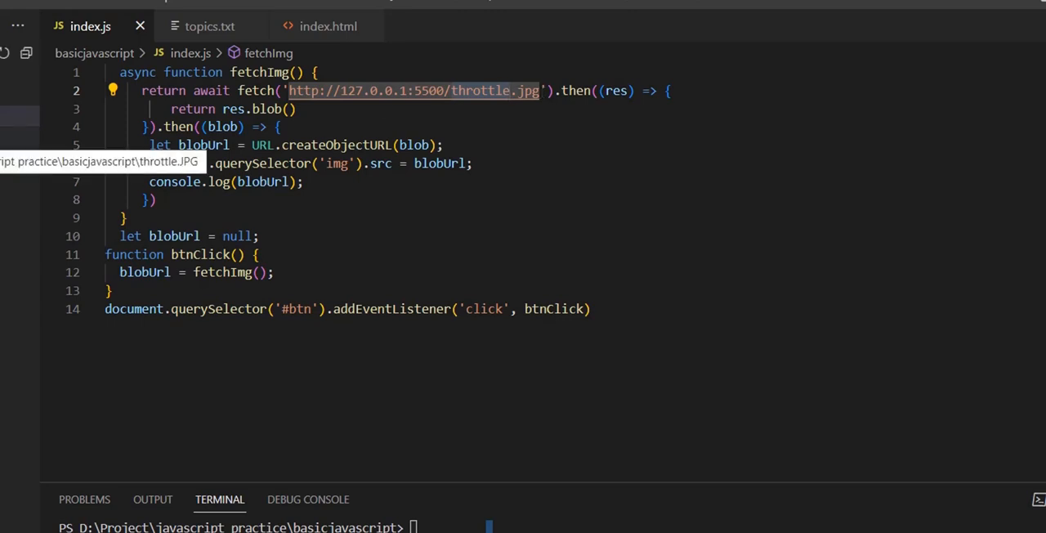
Step: After glancing at topics.txt, set the img src in index.html to './throttle.JPG'
click(209, 26)
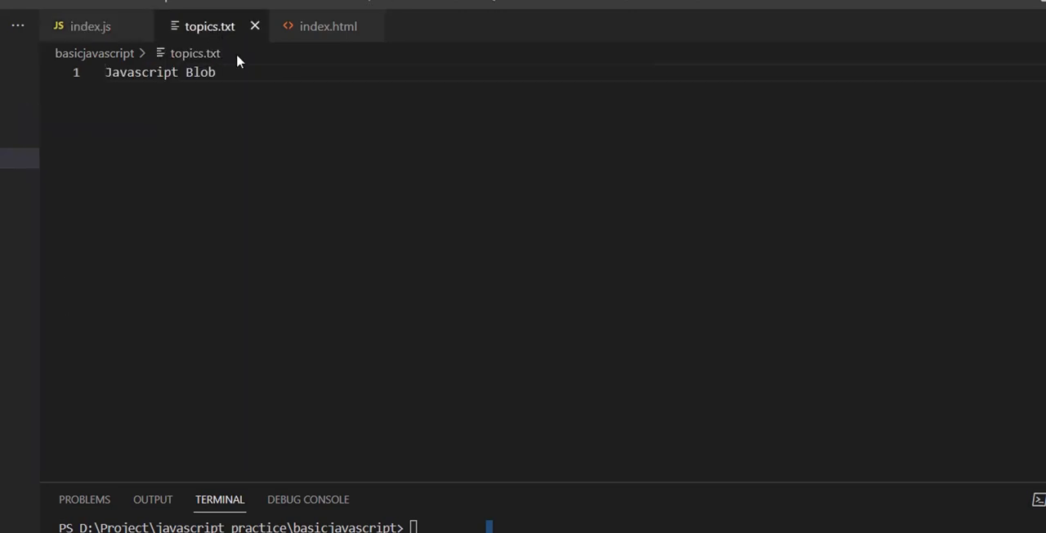
click(327, 25)
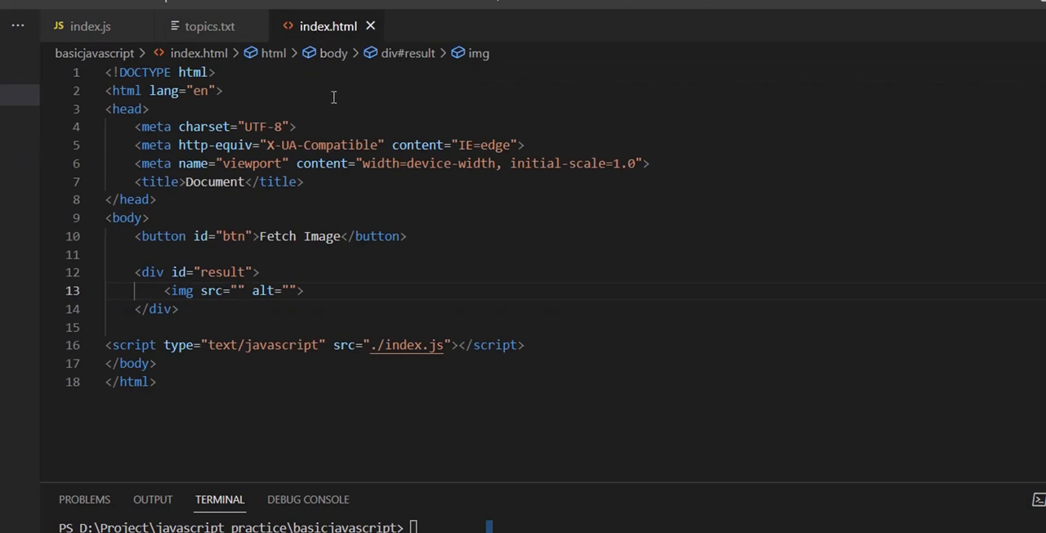
mouse_move(202, 314)
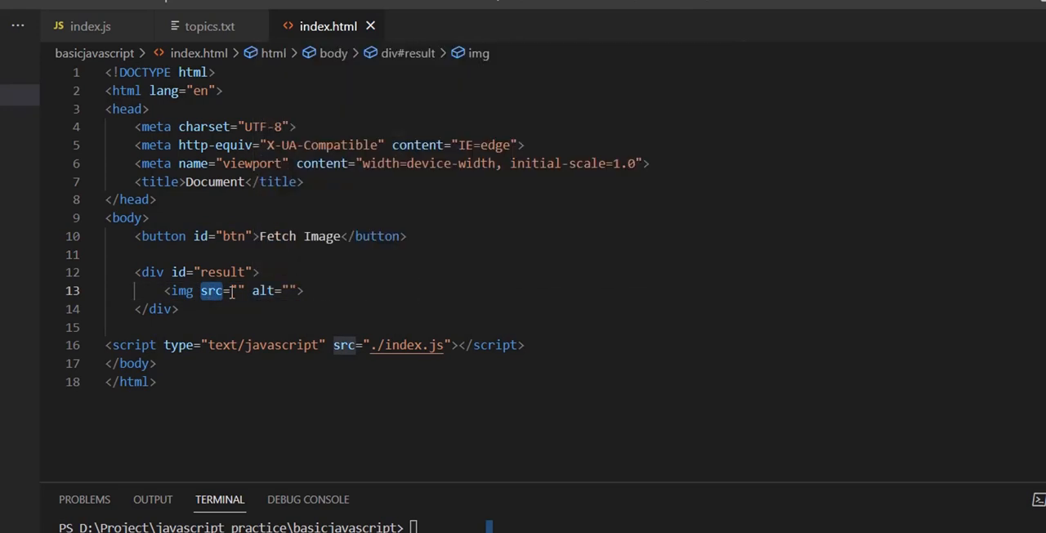
click(238, 291)
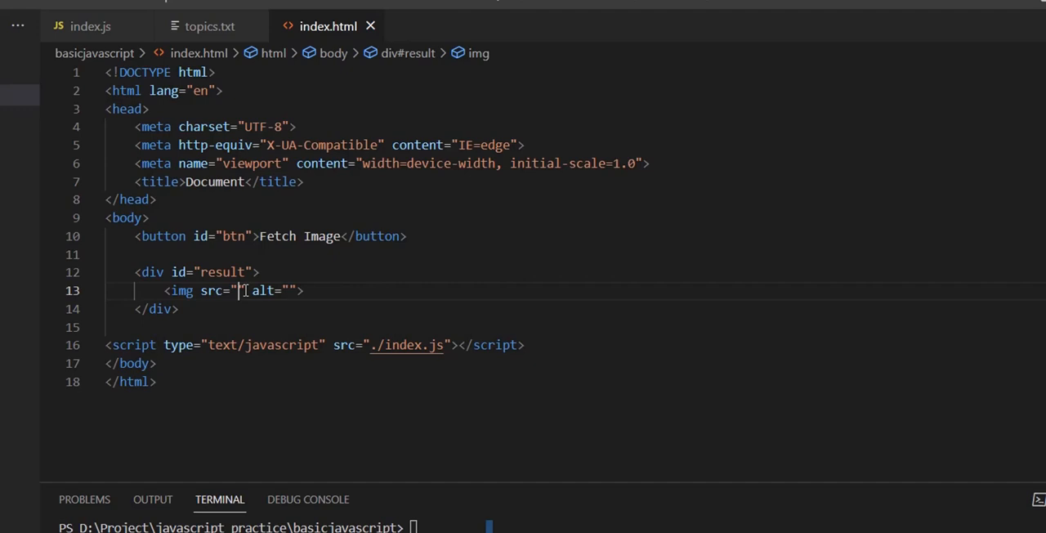
text(.)
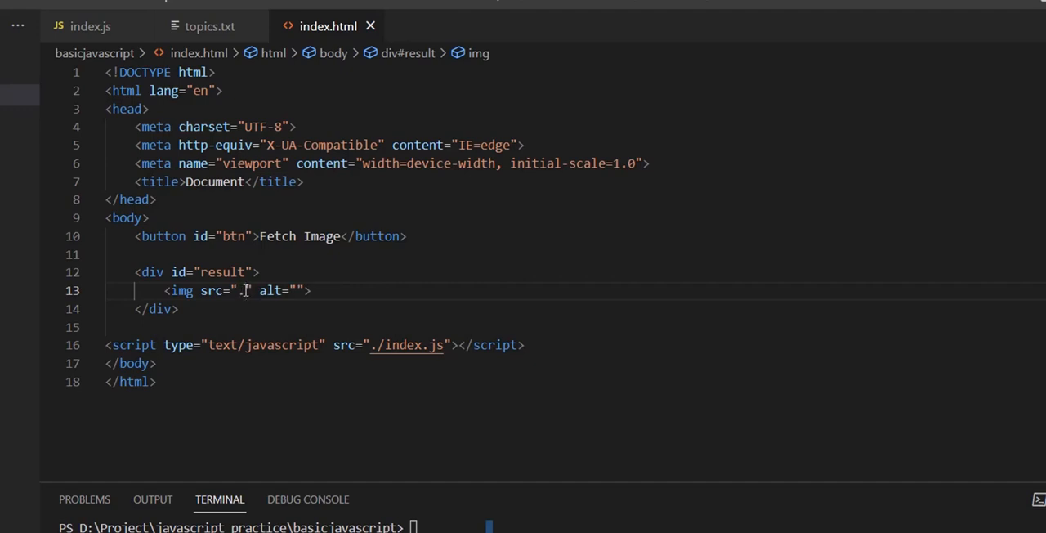
text(/throttle.JPG)
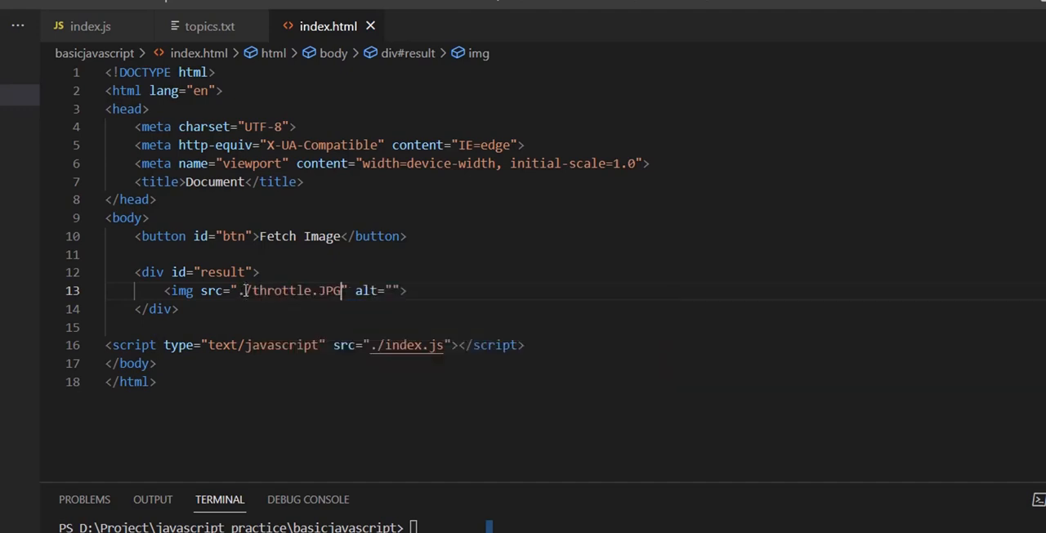
double_click(286, 290)
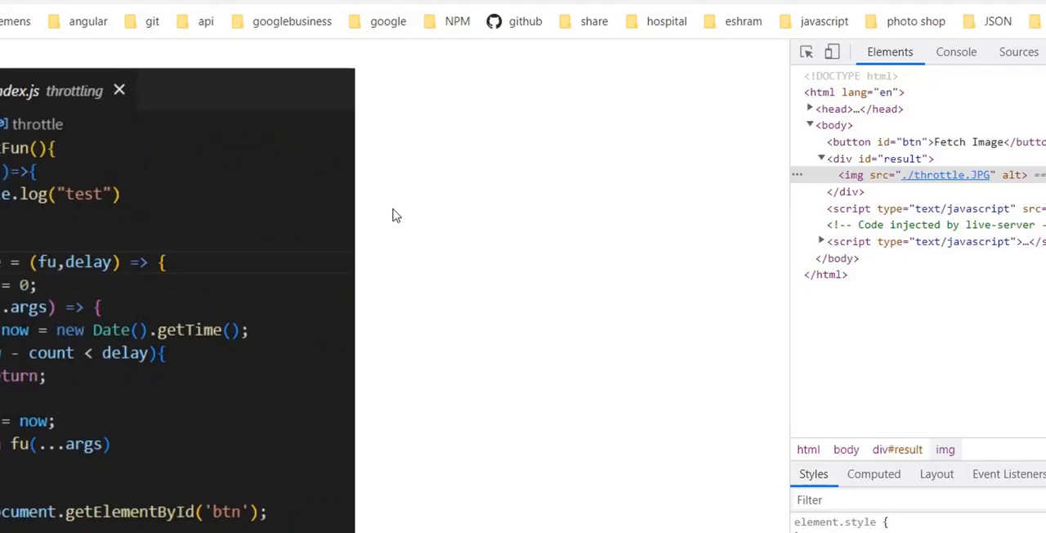
mouse_move(319, 116)
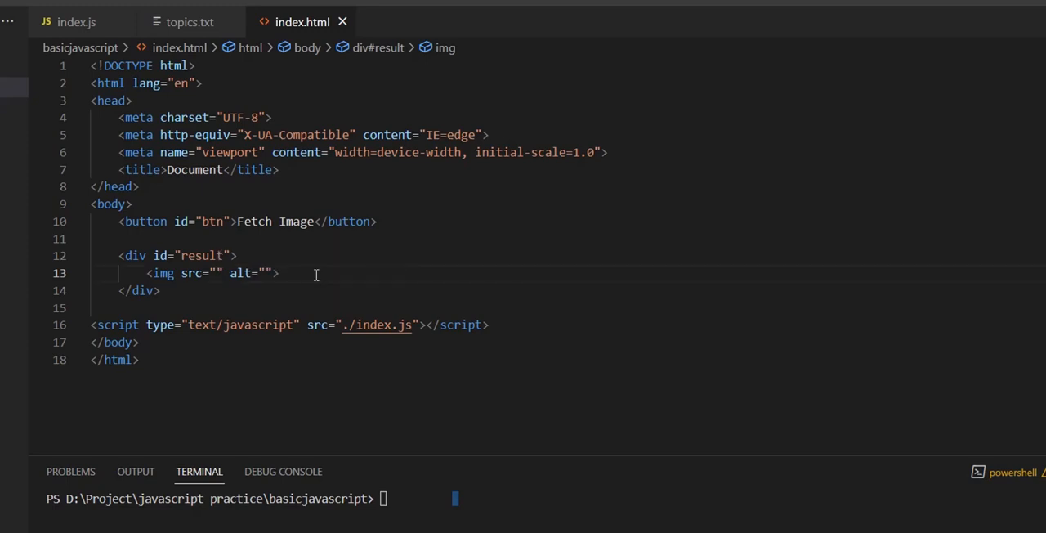
Step: Highlight the img element, then return to index.js and highlight await in fetchImg
double_click(162, 272)
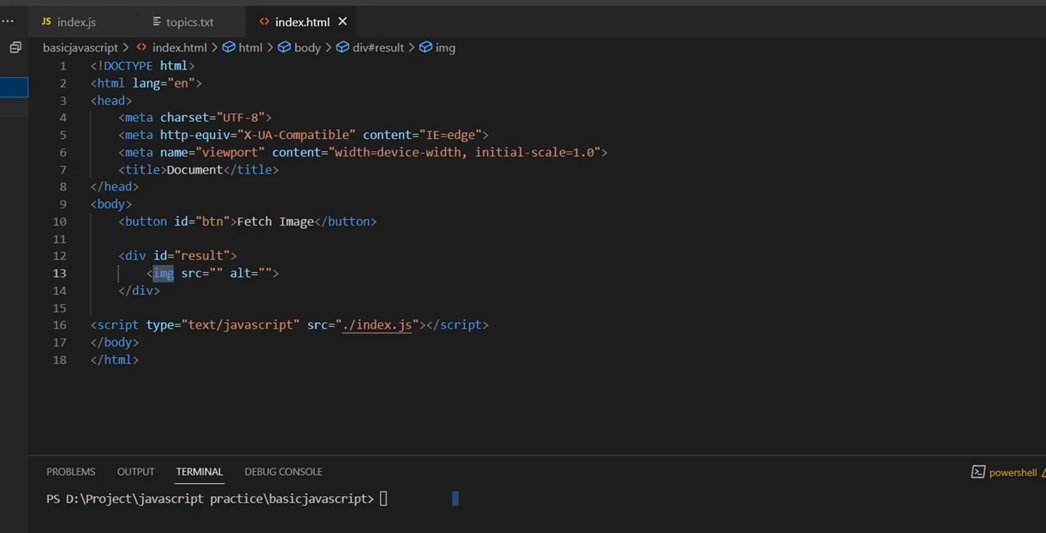
click(76, 22)
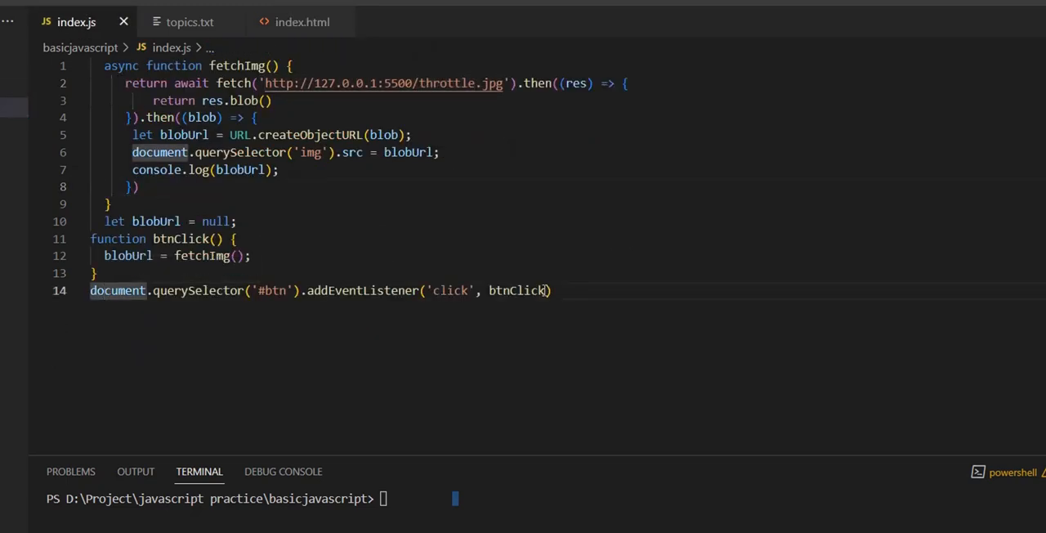
double_click(181, 238)
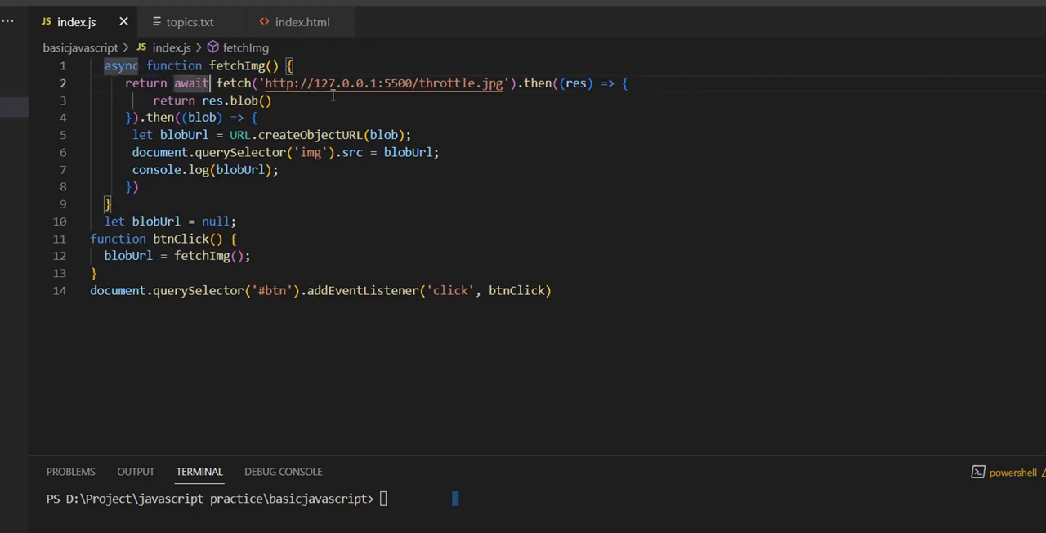
mouse_move(423, 83)
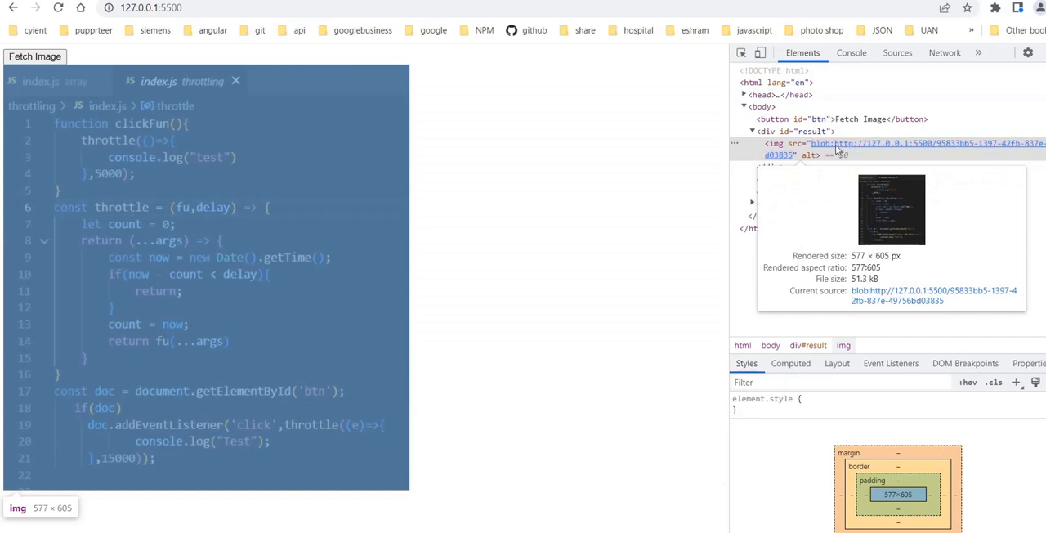
mouse_move(970, 151)
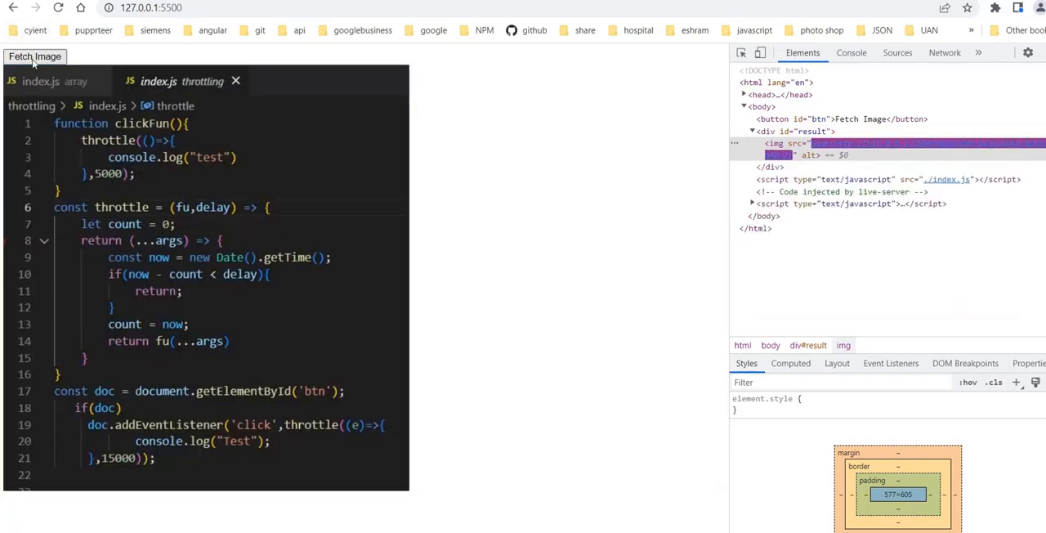
Step: Refetch the image, review the logged blob URLs in Console, and view index.js in Sources
click(34, 56)
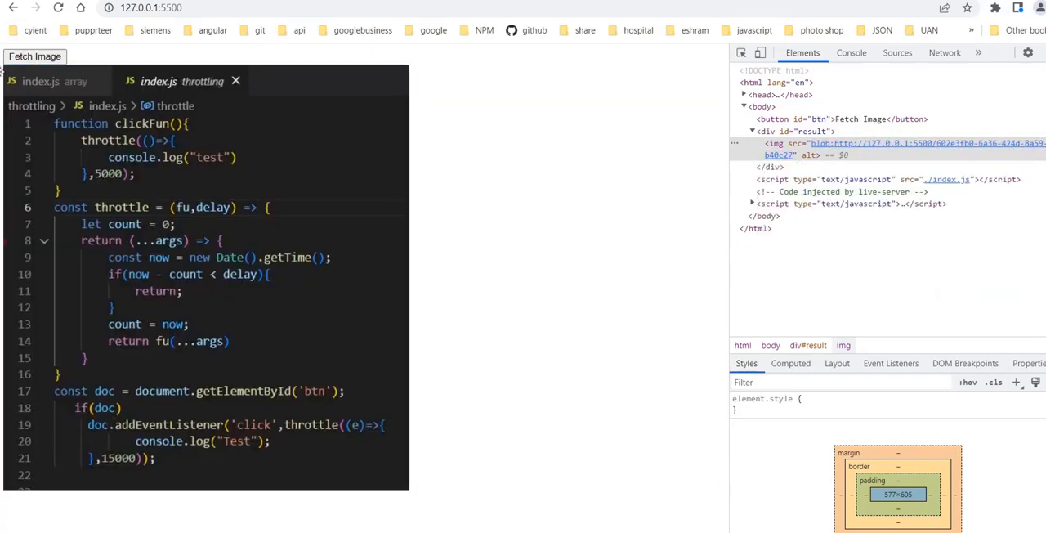
click(851, 52)
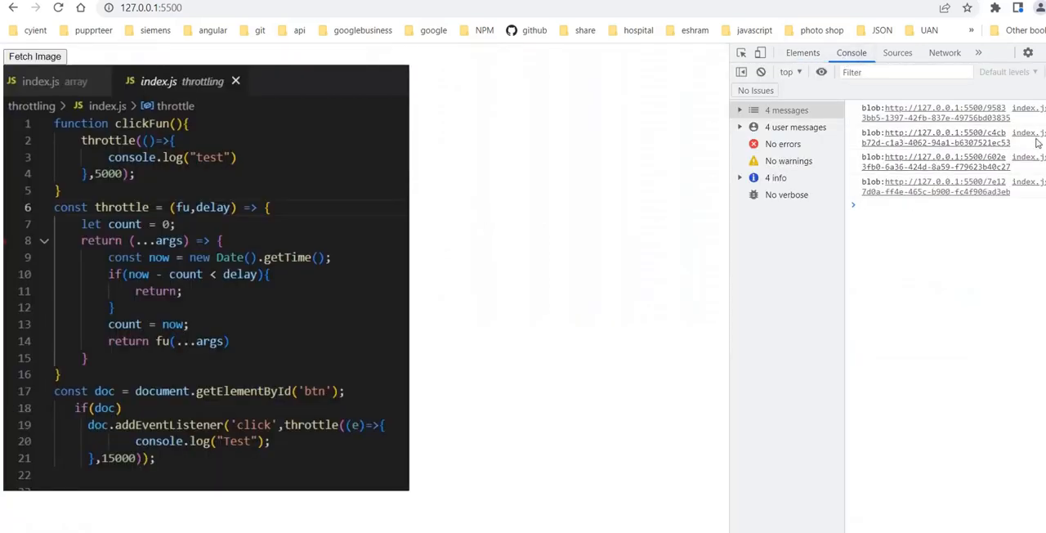
click(897, 52)
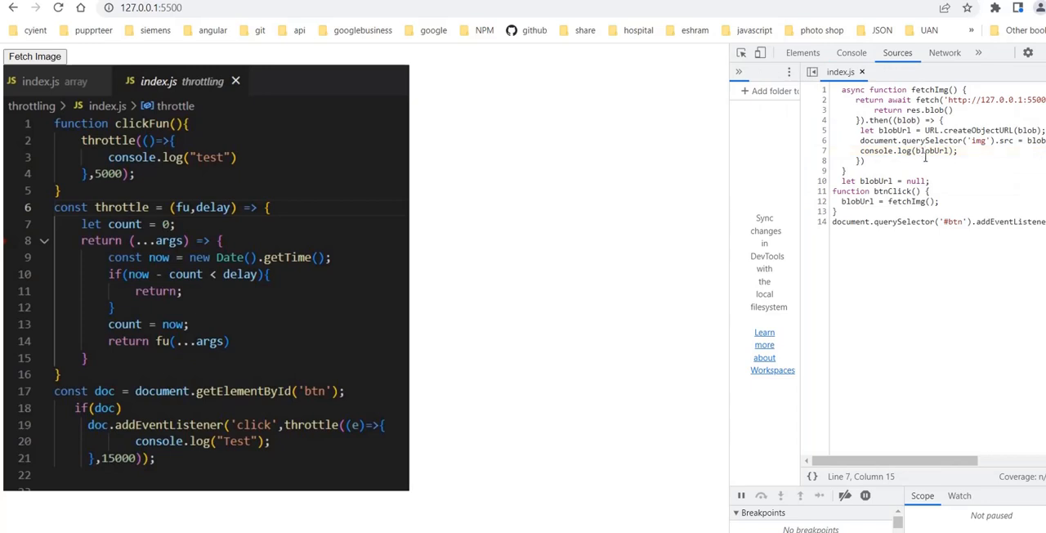
mouse_move(817, 134)
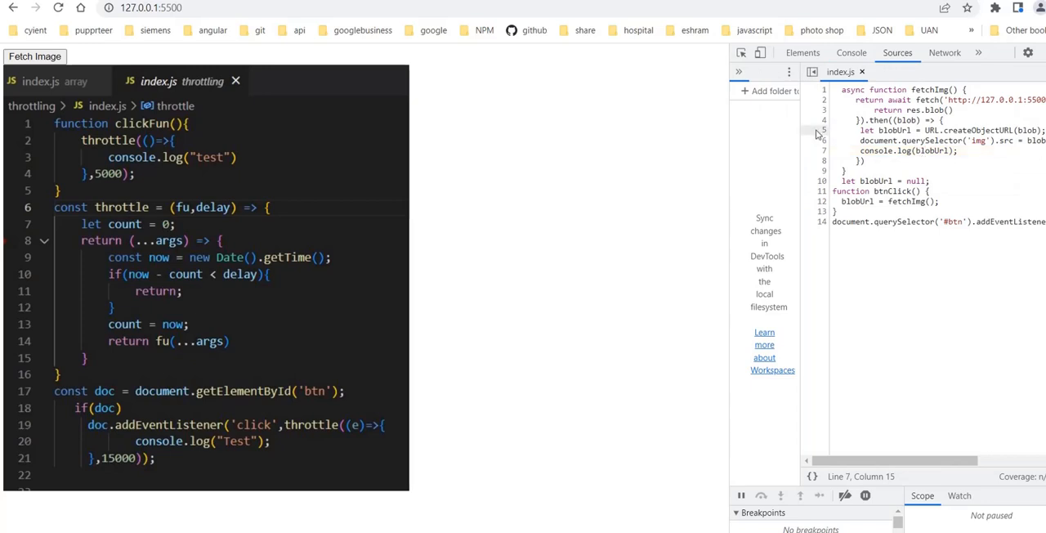
Step: Set a breakpoint on line 5 of index.js, the createObjectURL line
click(823, 130)
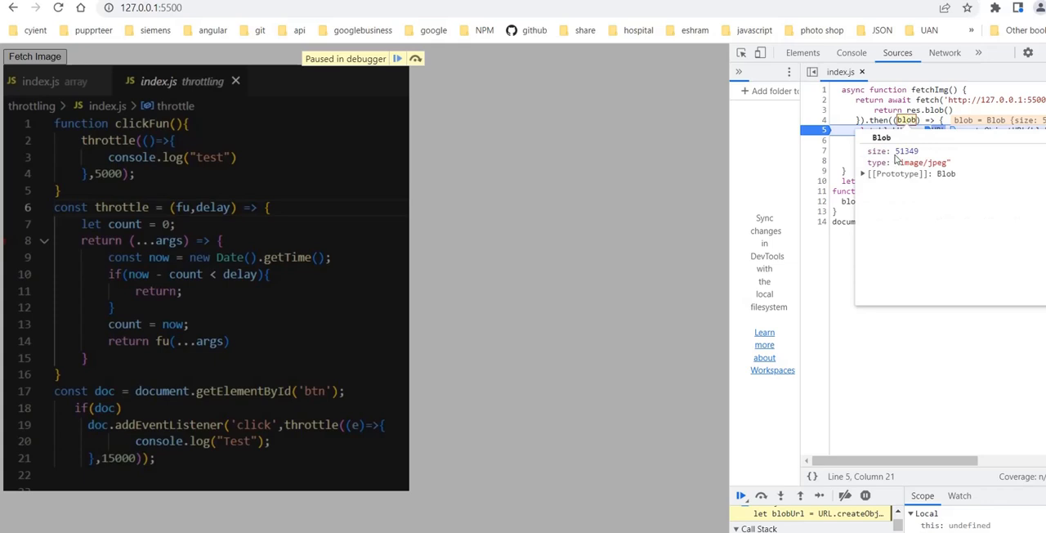
mouse_move(930, 171)
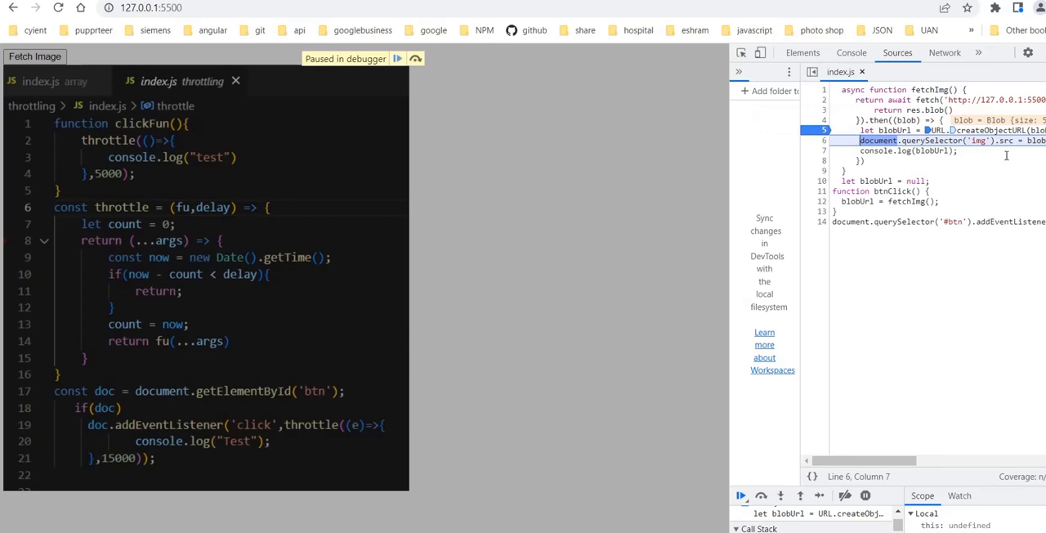
mouse_move(1008, 157)
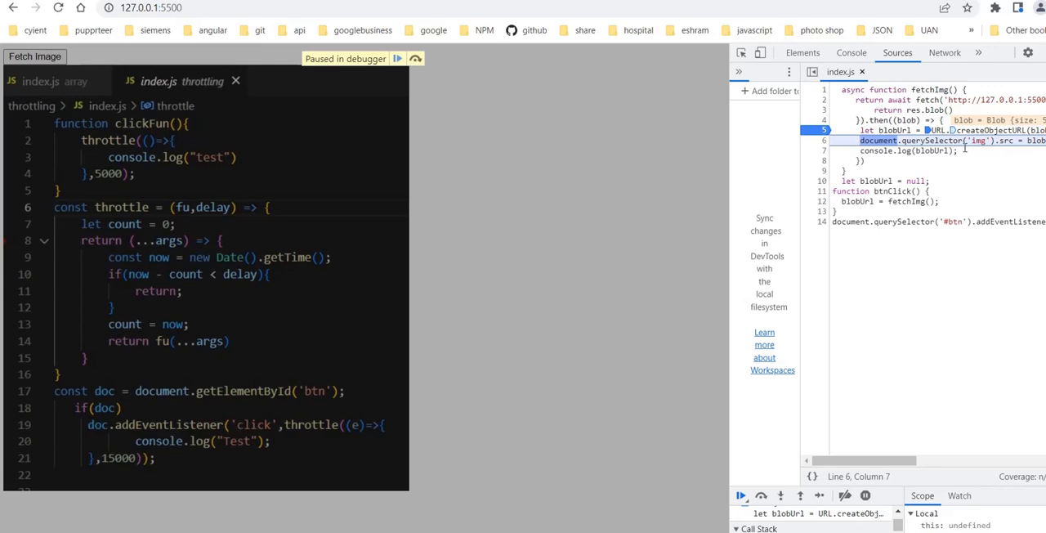
mouse_move(392, 77)
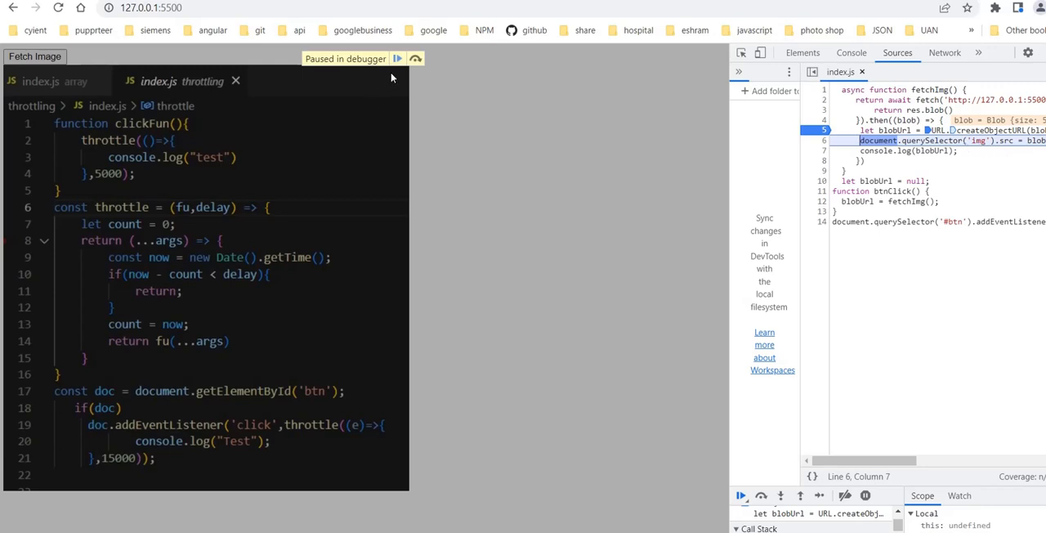